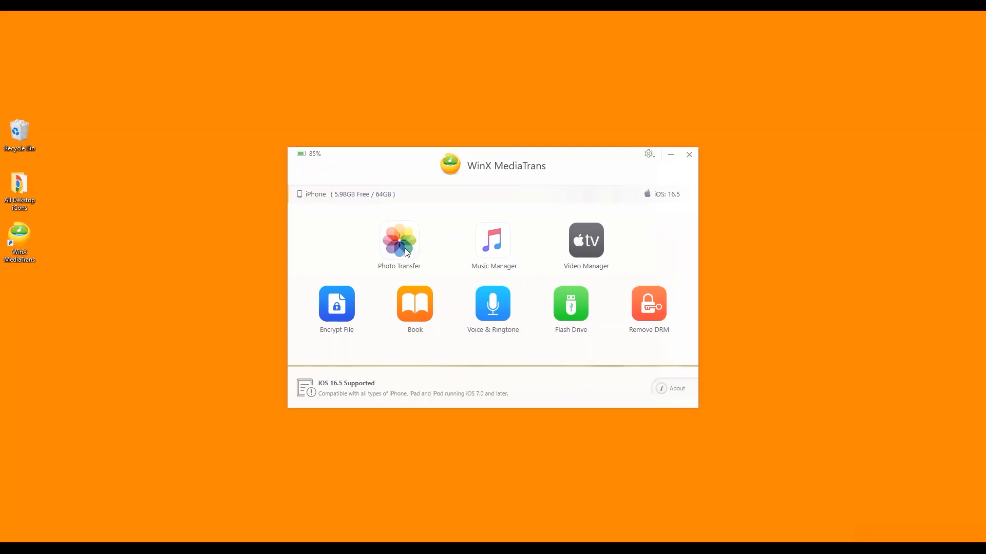
- Select the first 2023-06 camera-roll photo and export it to the computer without conversion
left_click(398, 240)
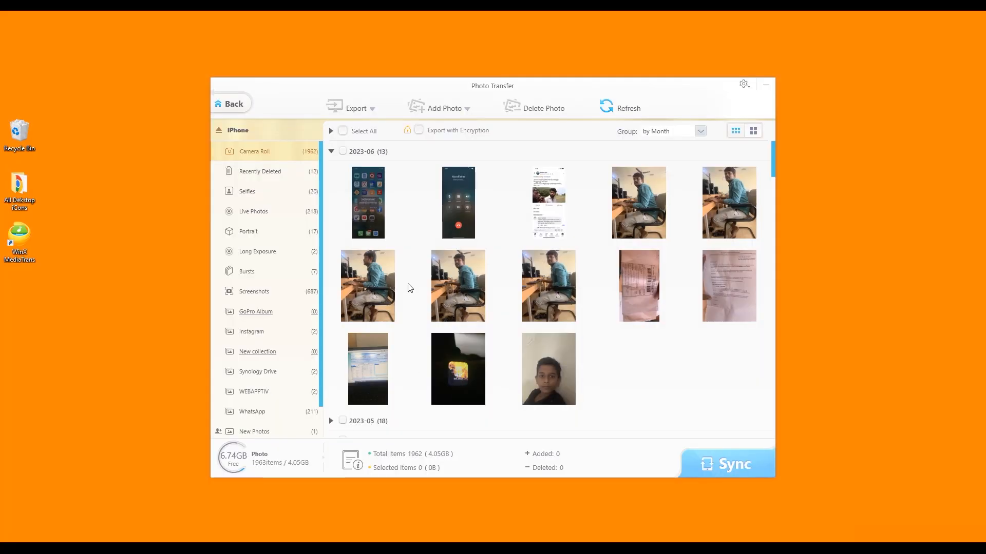
left_click(368, 202)
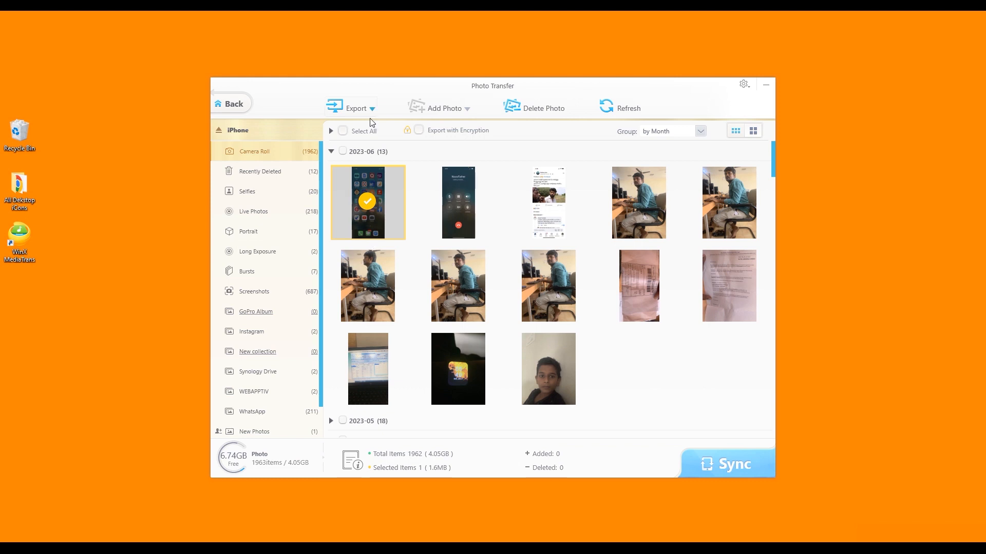
left_click(357, 107)
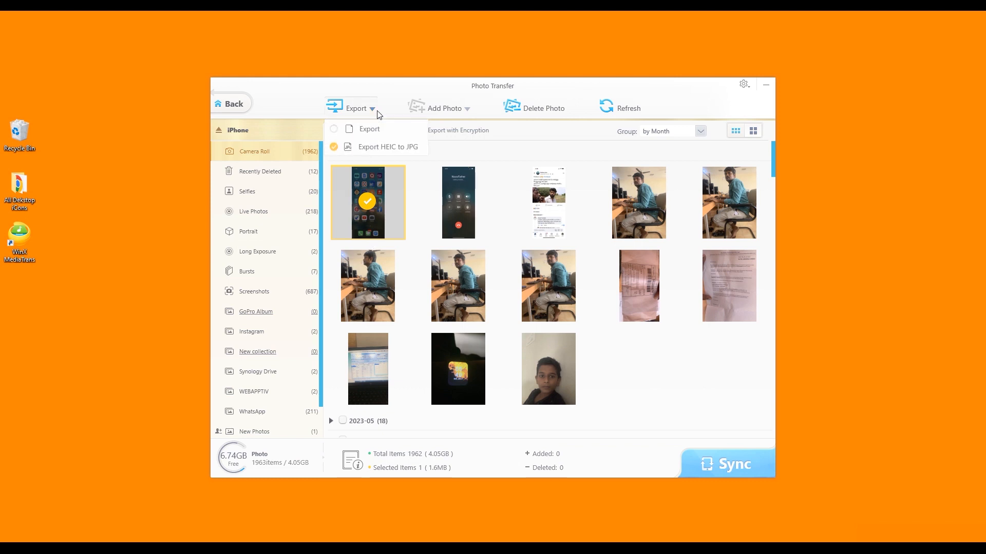
mouse_move(369, 130)
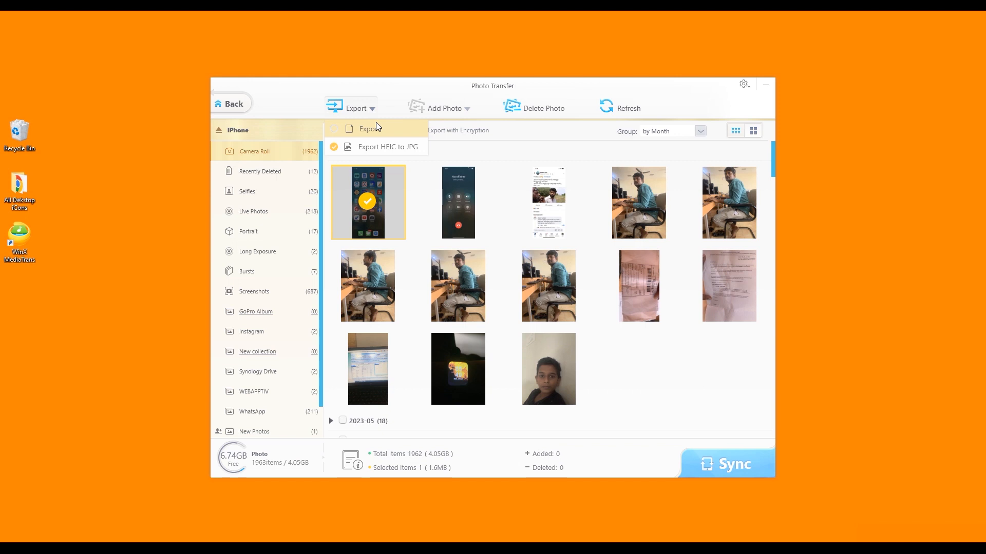
left_click(366, 128)
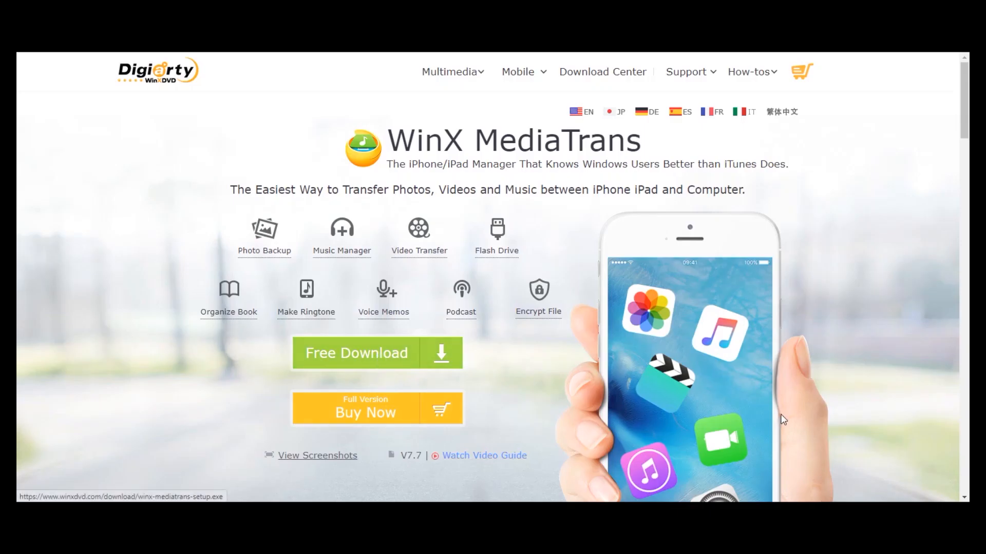
- Download the free WinX MediaTrans installer, install it and launch the app
left_click(356, 353)
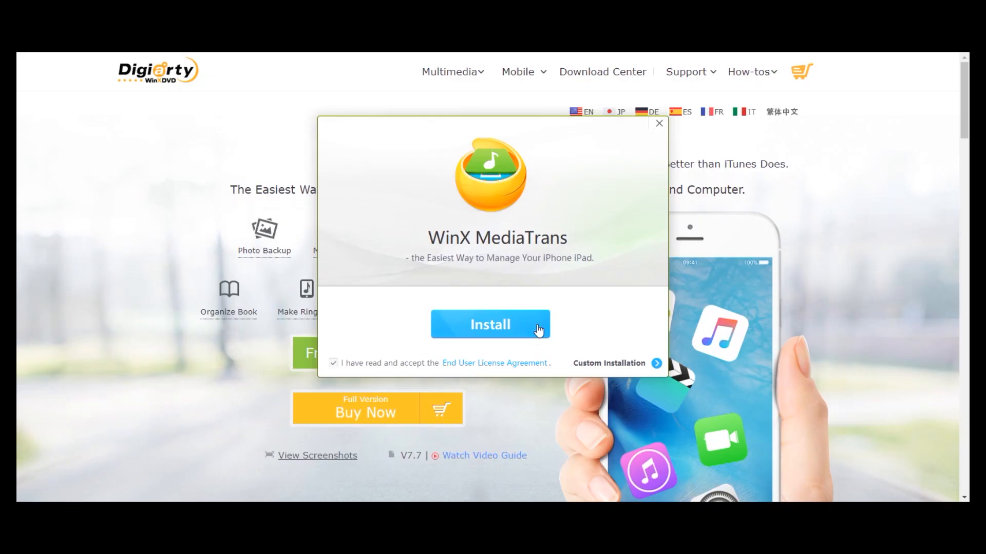
left_click(490, 324)
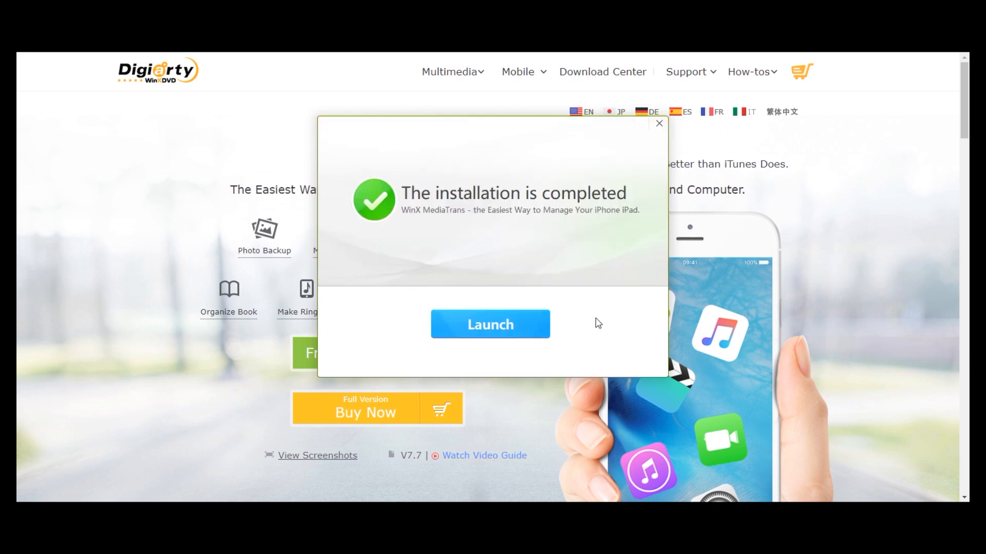
left_click(490, 324)
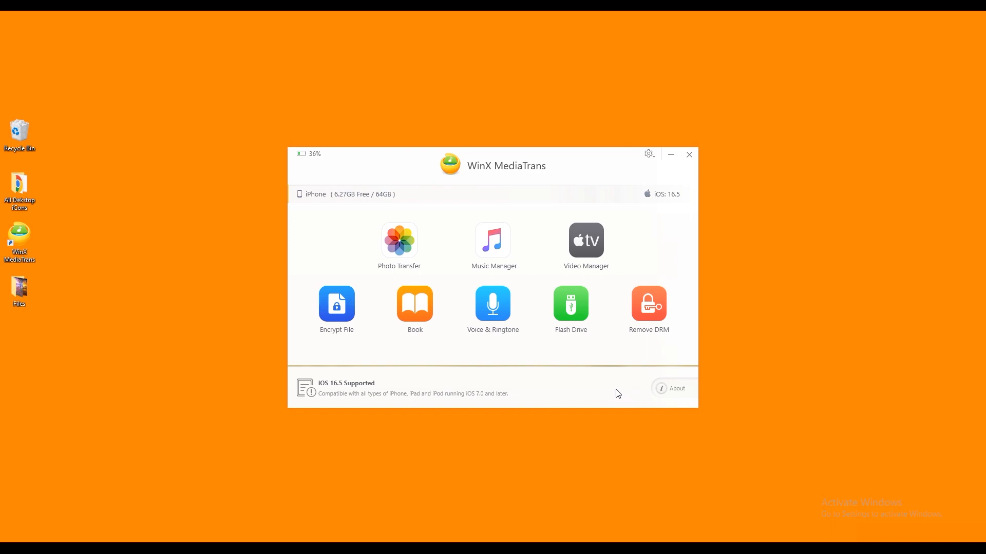
mouse_move(373, 271)
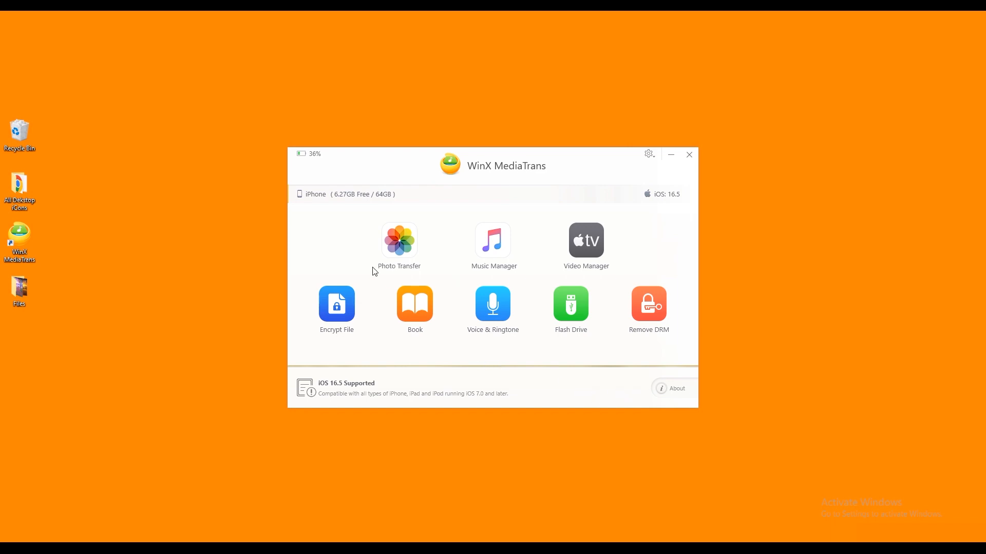
mouse_move(660, 260)
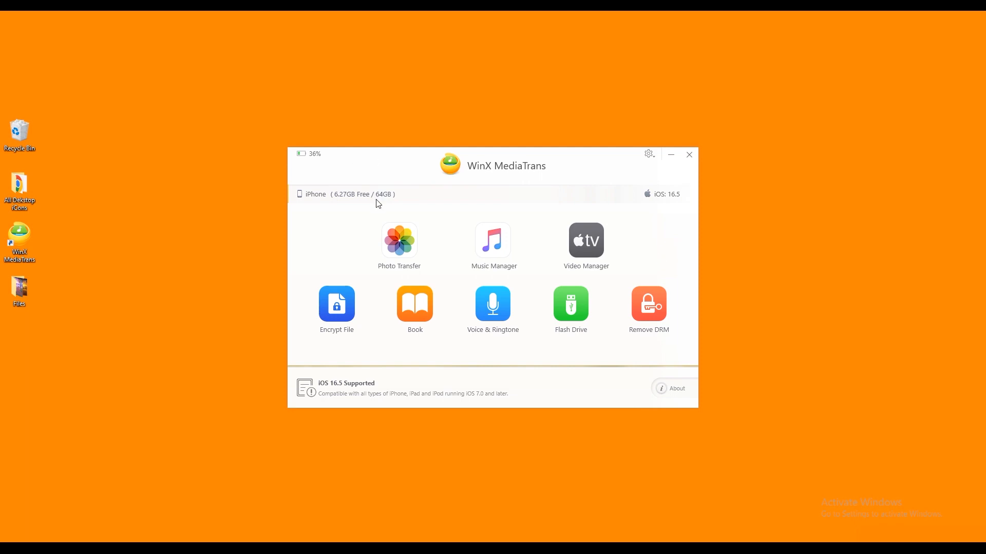
mouse_move(317, 160)
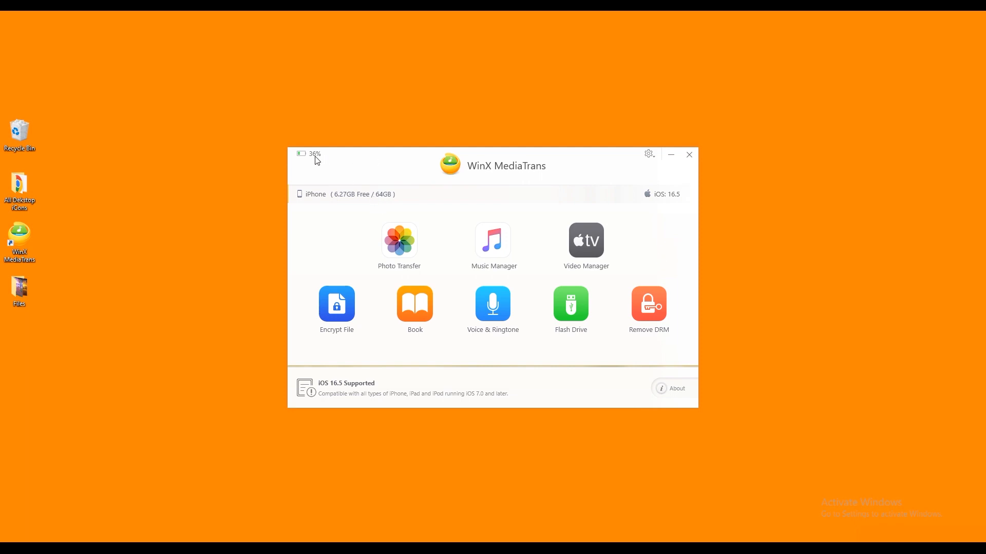
mouse_move(663, 210)
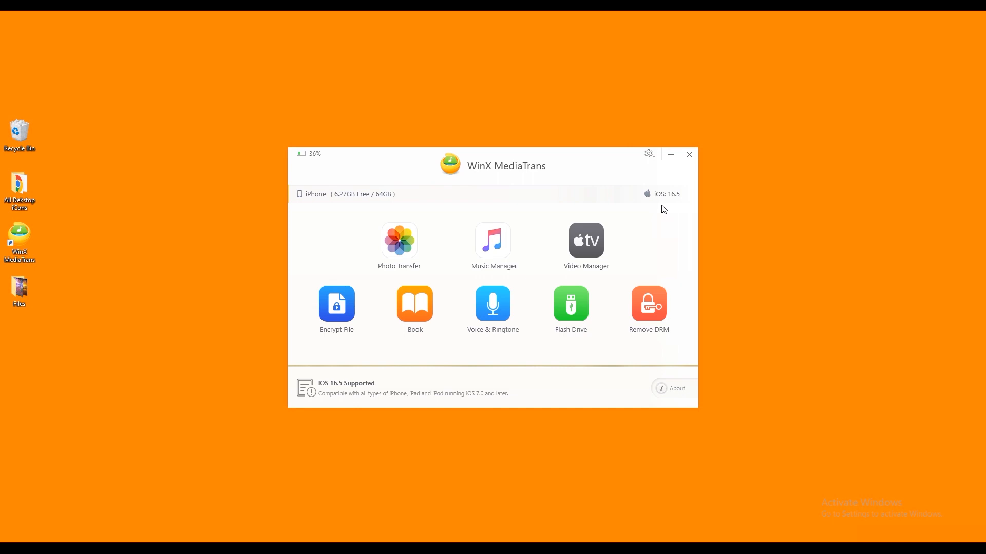
mouse_move(666, 218)
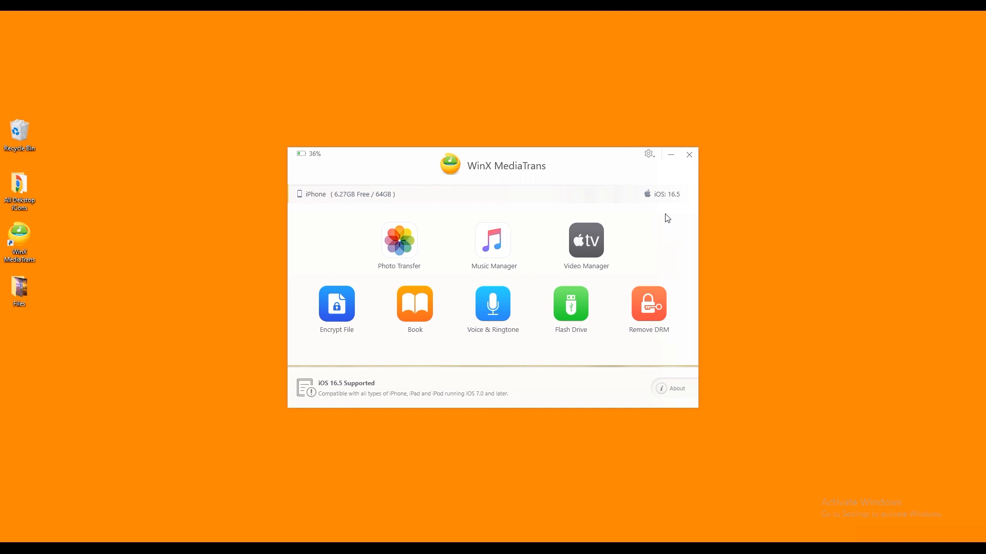
mouse_move(494, 257)
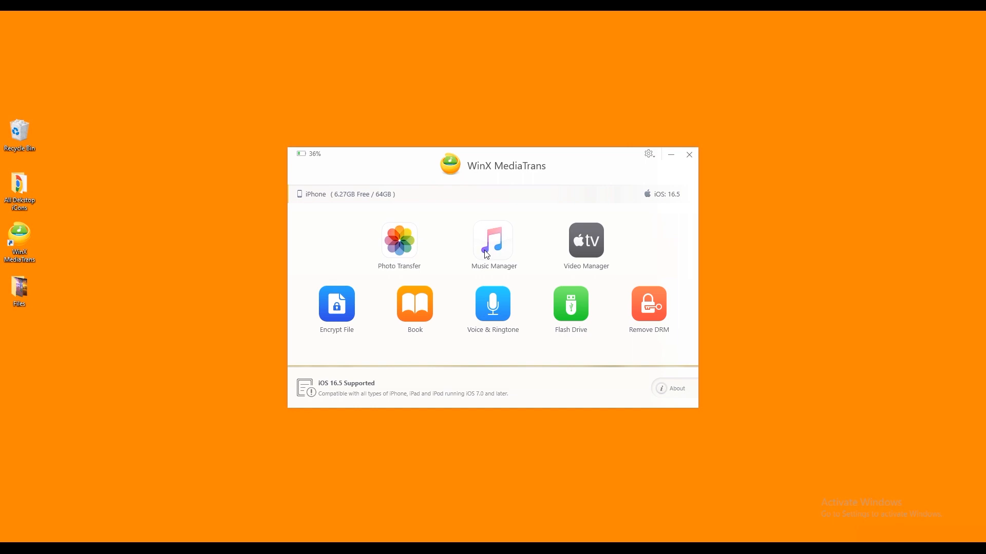
mouse_move(430, 250)
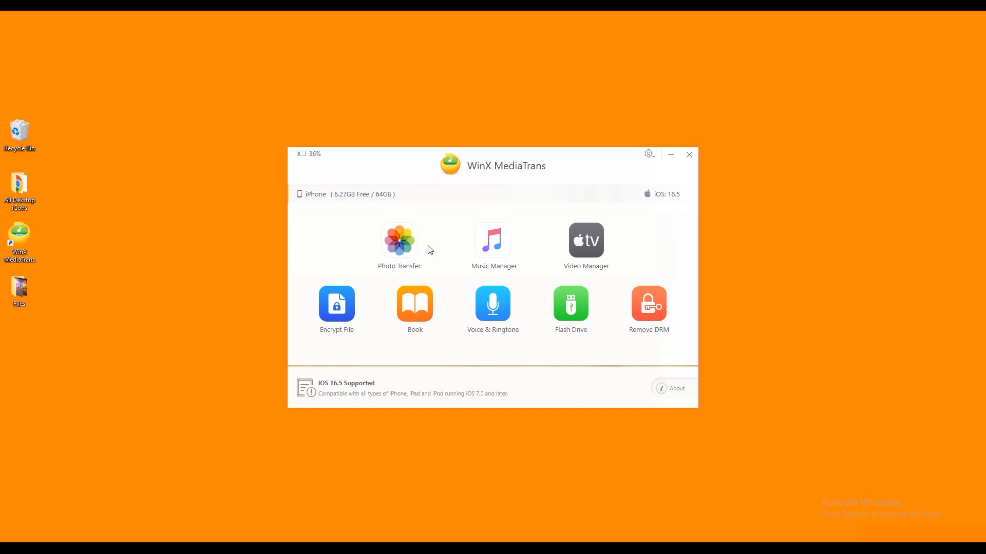
- Enter Photo Transfer to list the iPhone camera roll grouped by month
left_click(398, 241)
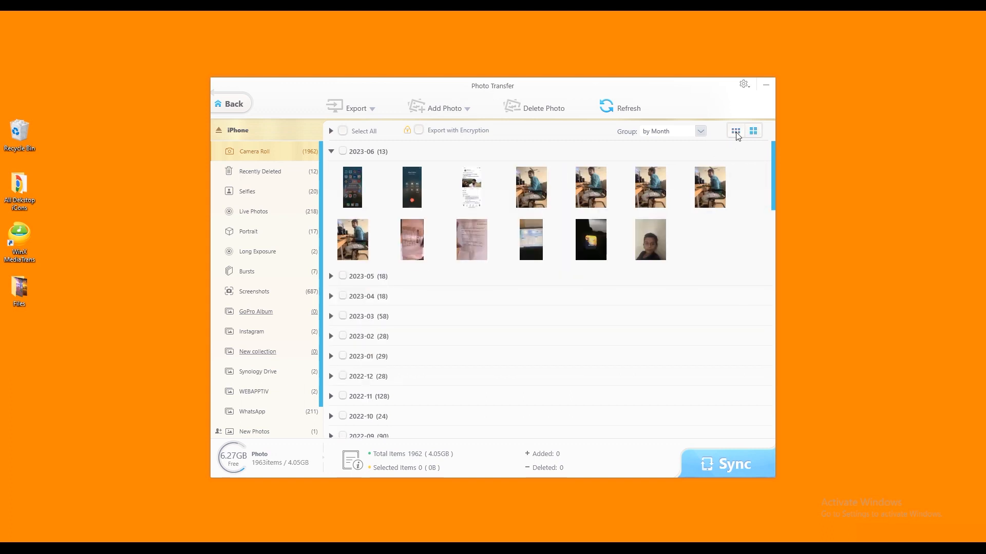
- Regroup the camera roll by Year, then return to the main feature screen
left_click(700, 130)
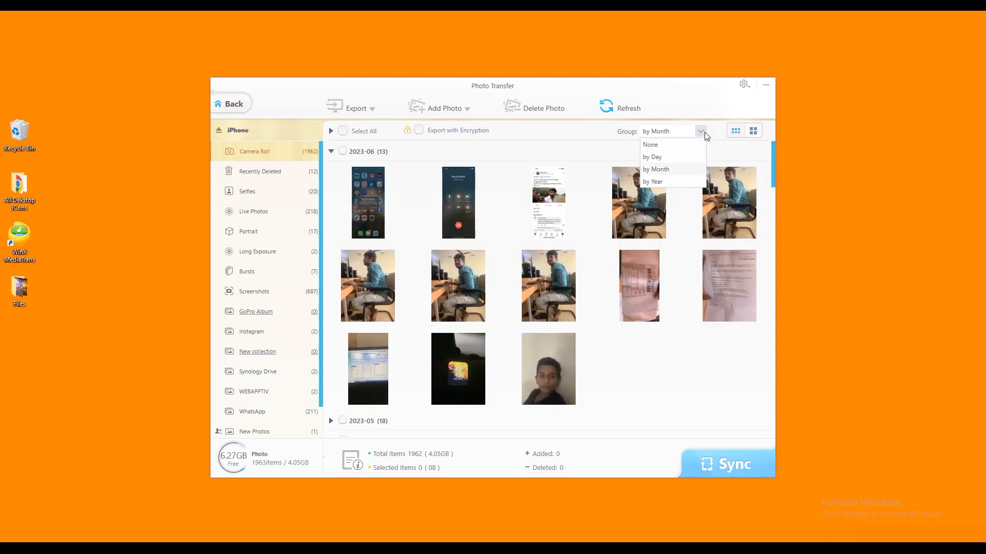
left_click(654, 182)
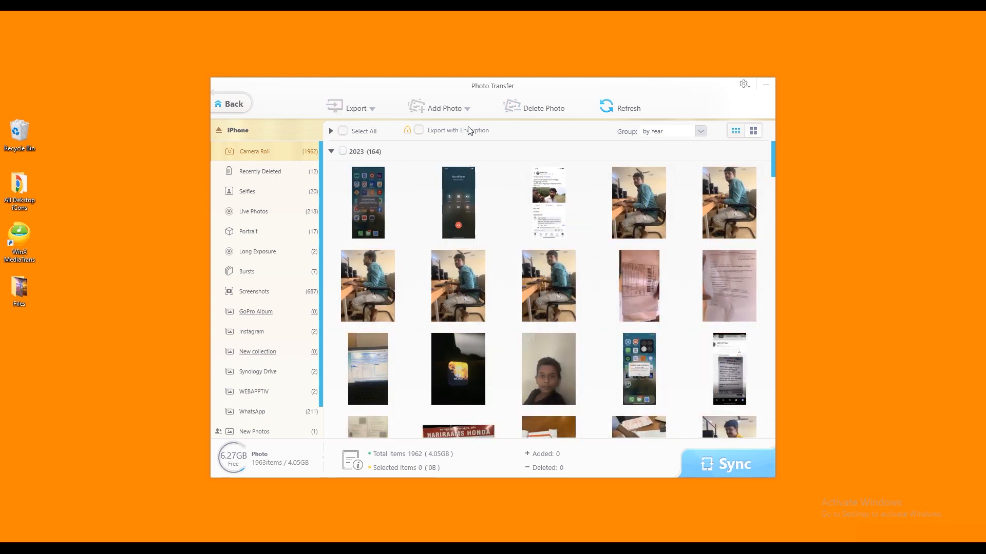
left_click(228, 103)
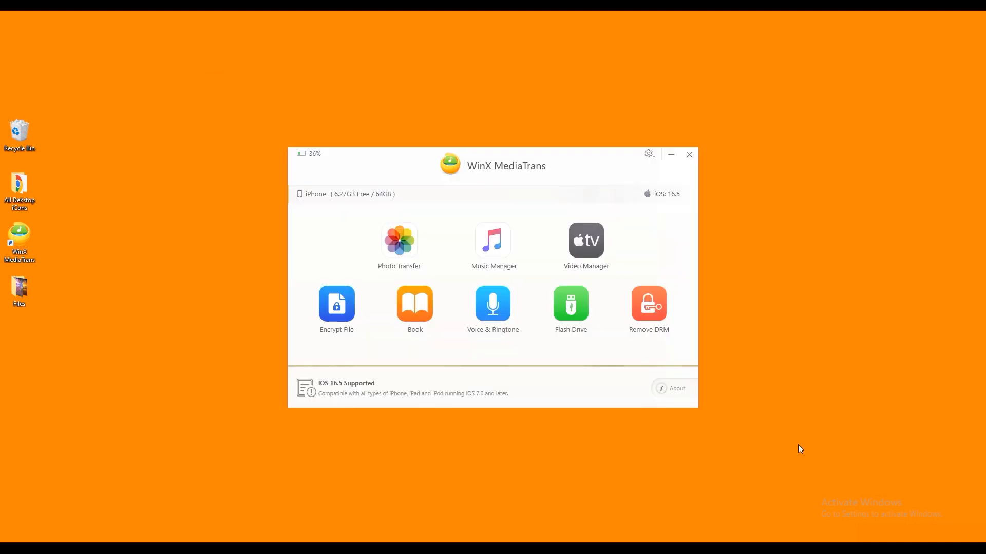
- Edit the Ganapathi Suktam track details and add new music with a Special Songs playlist
left_click(494, 240)
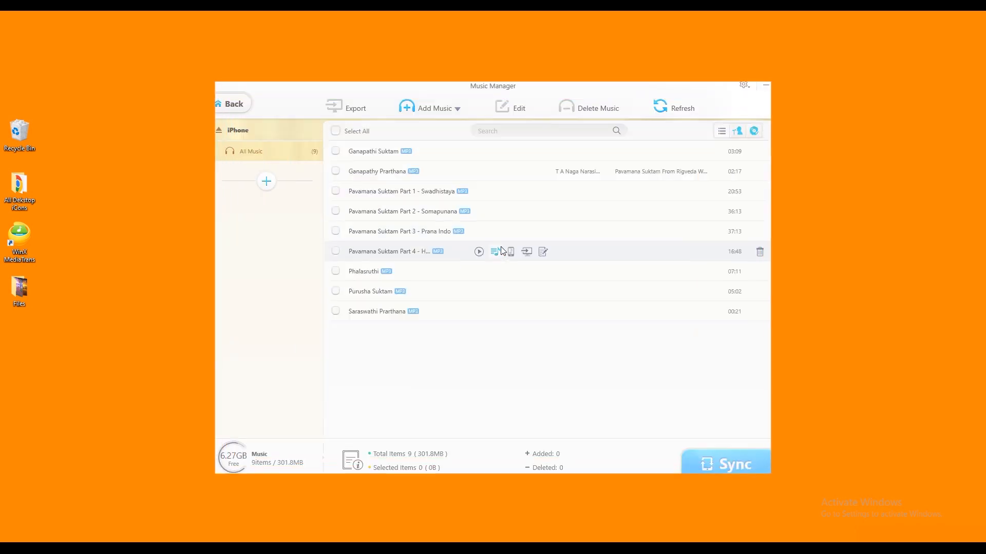
left_click(435, 108)
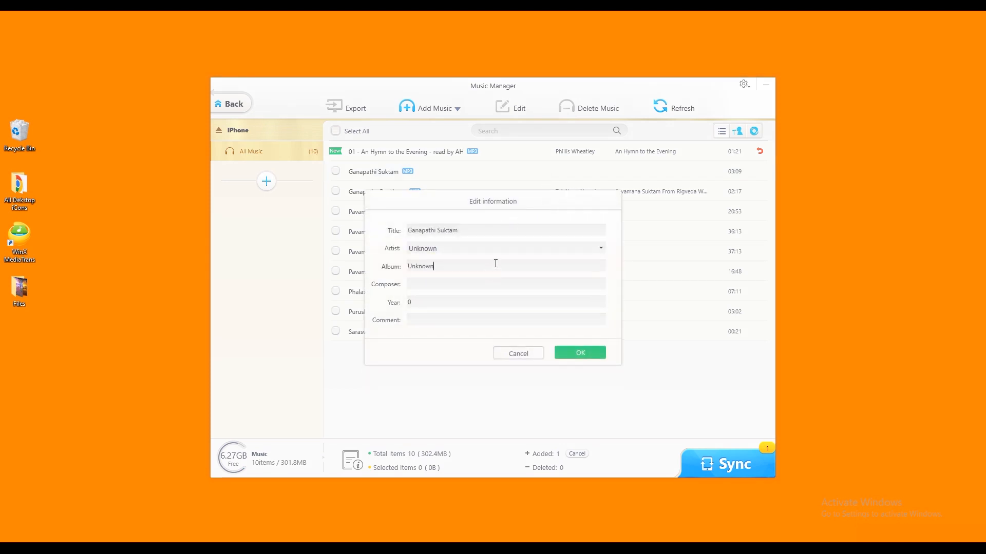
left_click(578, 352)
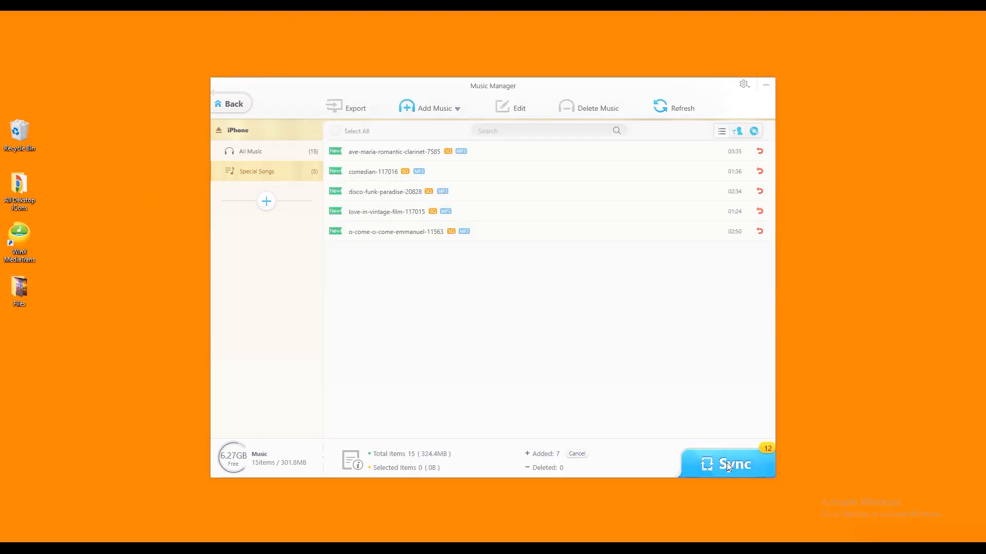
- Sync the pending music changes to the iPhone with 12 items succeeding, then return home
left_click(726, 464)
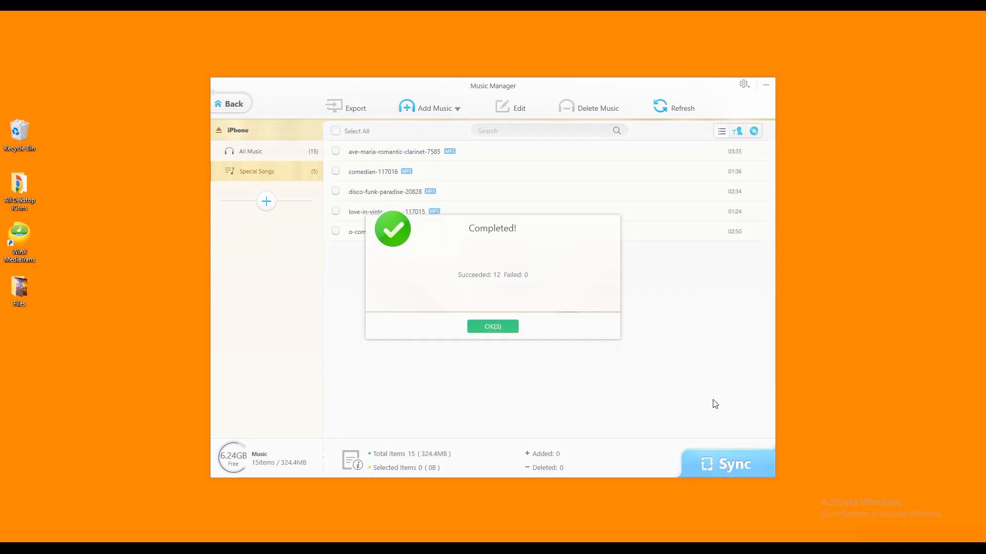
left_click(492, 326)
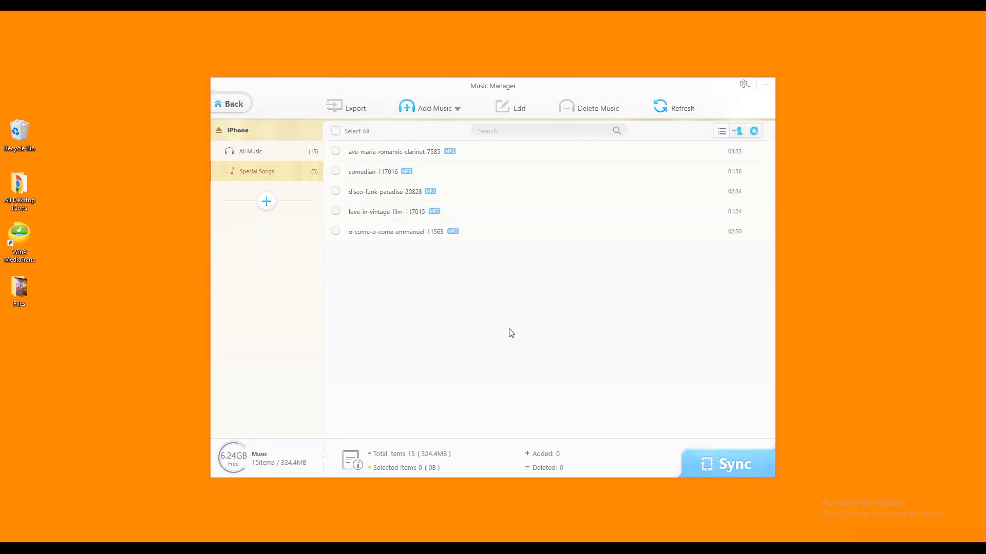
left_click(230, 104)
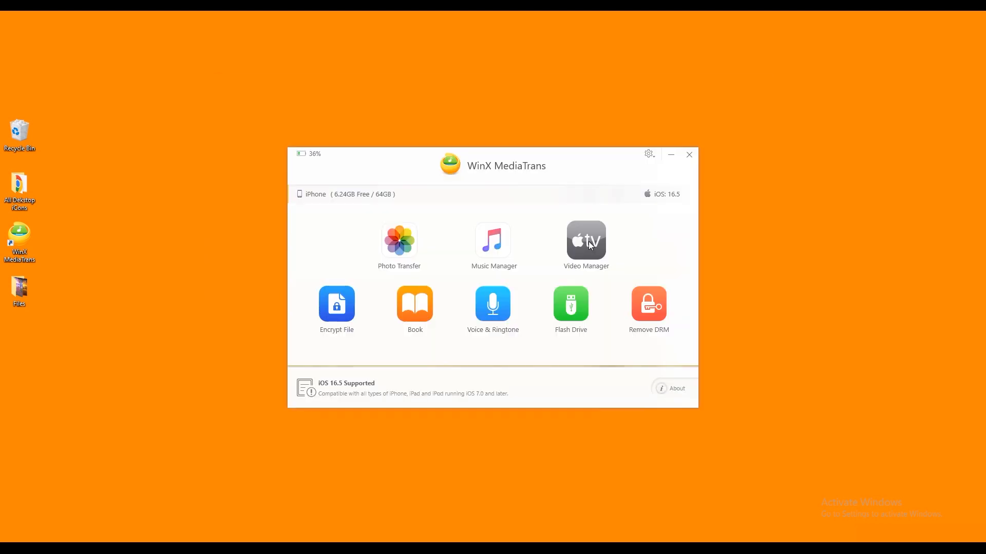
- In Video Manager, cancel adding a video and enable Export with Encryption to show password settings
left_click(585, 240)
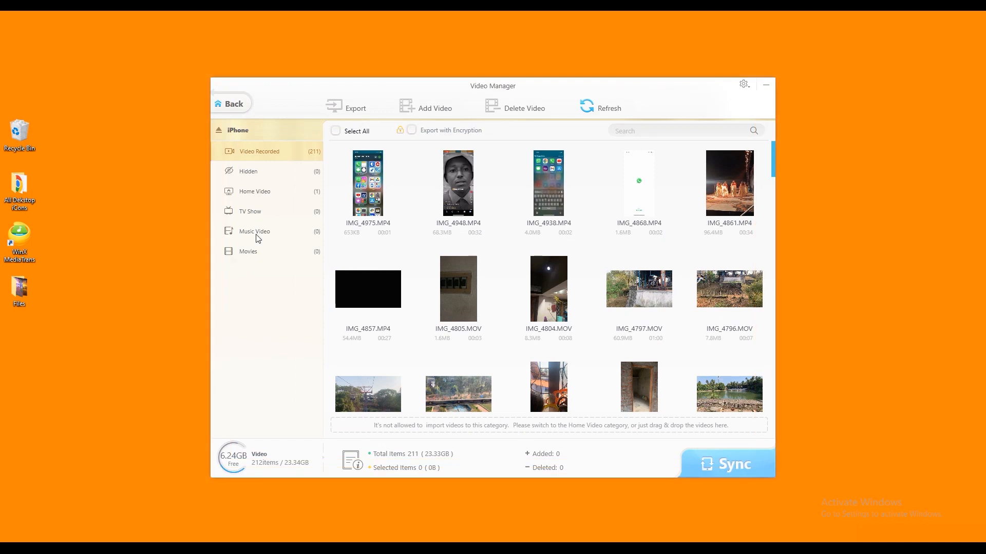
left_click(433, 108)
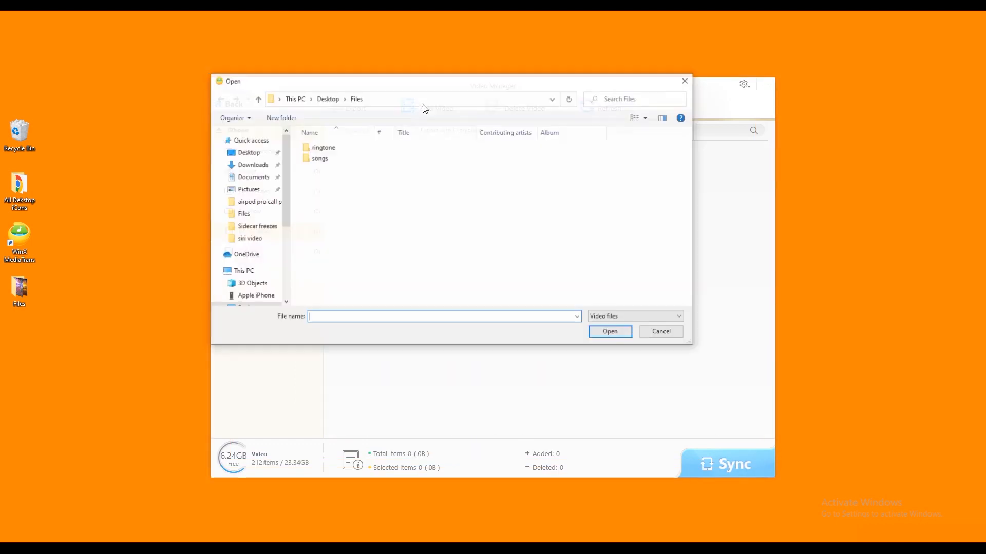
left_click(660, 331)
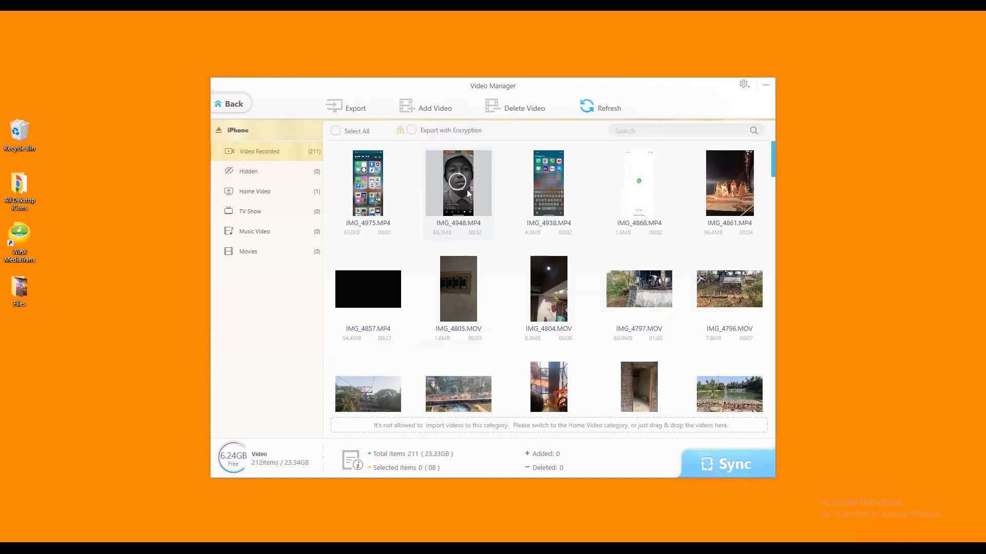
left_click(411, 130)
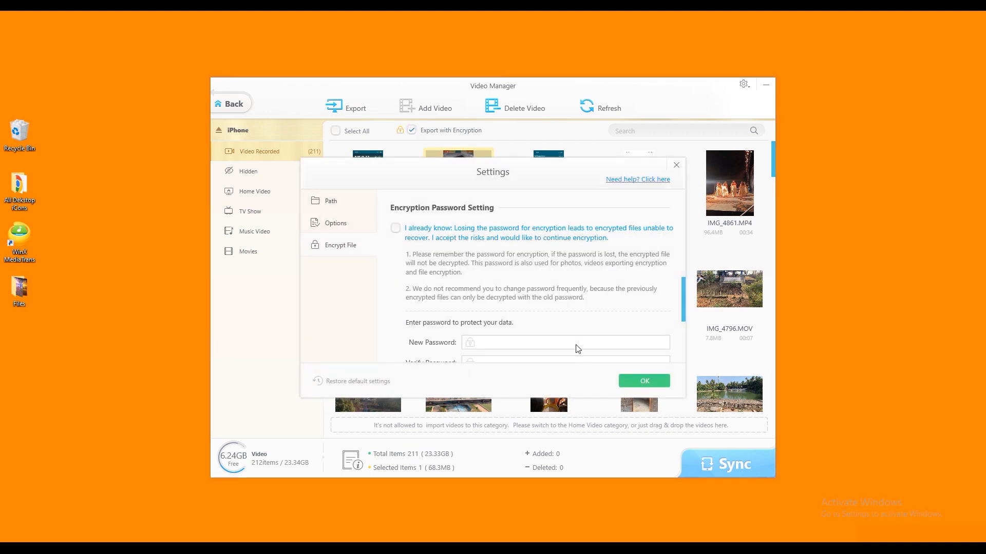
scroll("down", 3)
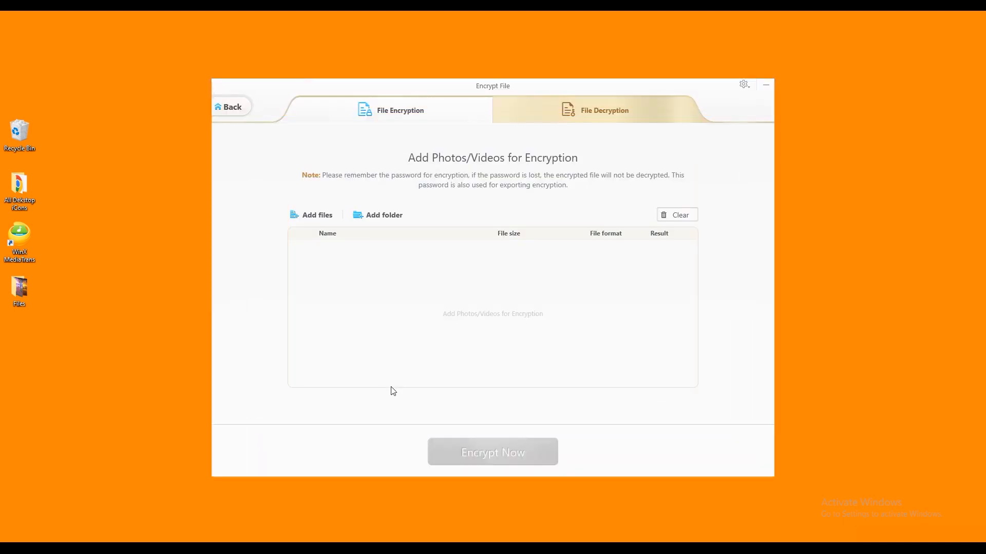
- Queue the six nature photos from Desktop > Files in Encrypt File and start Encrypt Now
left_click(316, 214)
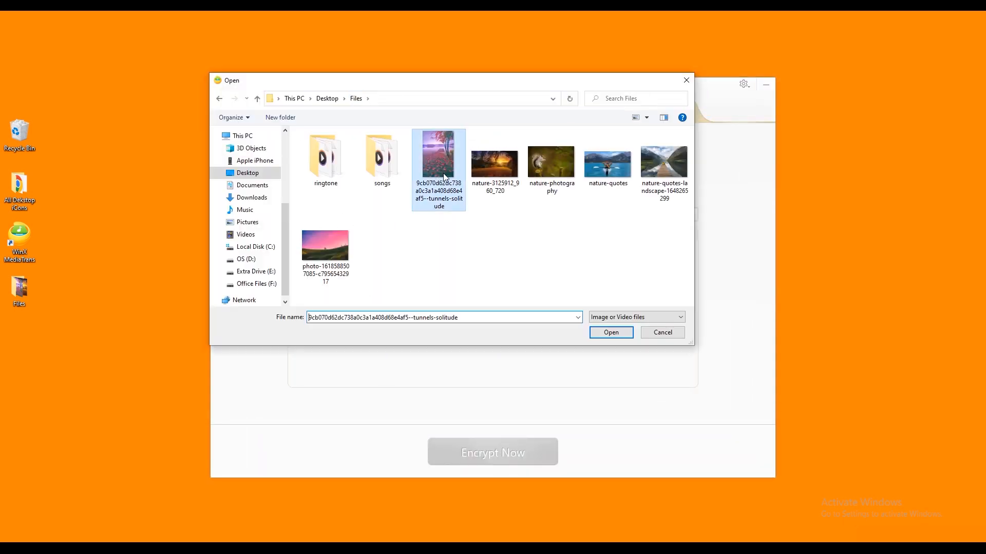
left_click(608, 331)
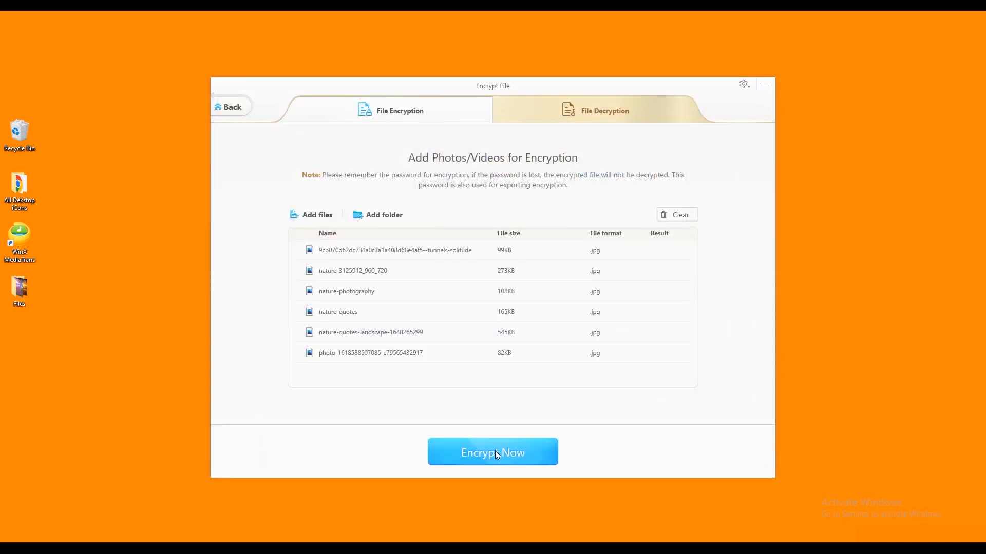
left_click(492, 452)
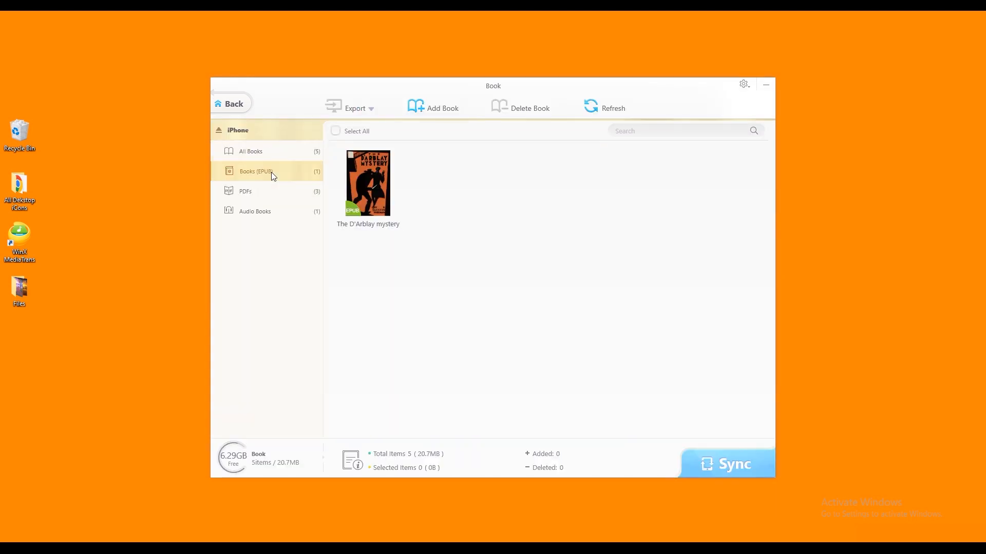
- Show All Books, select The D'Arblay mystery EPUB and bring up its export options
left_click(251, 151)
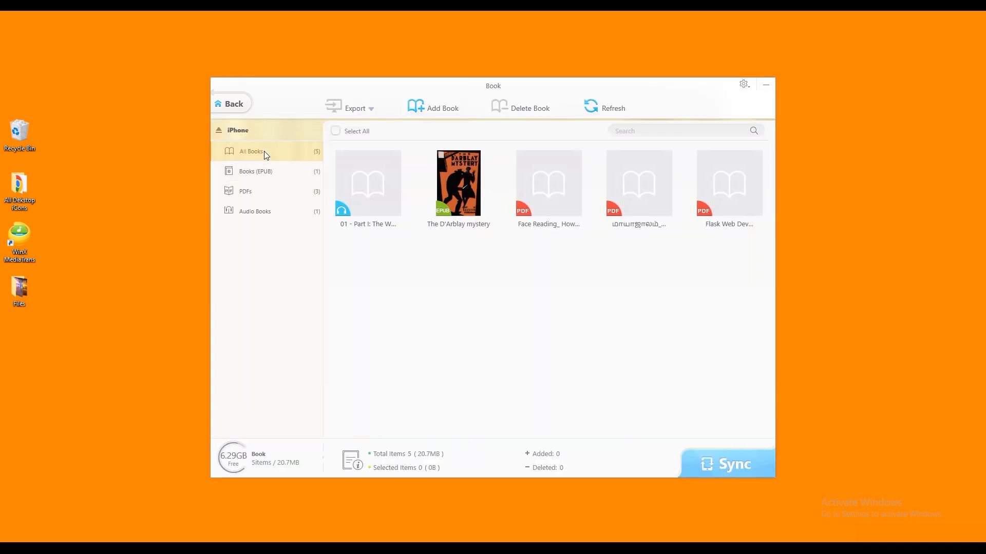
left_click(255, 212)
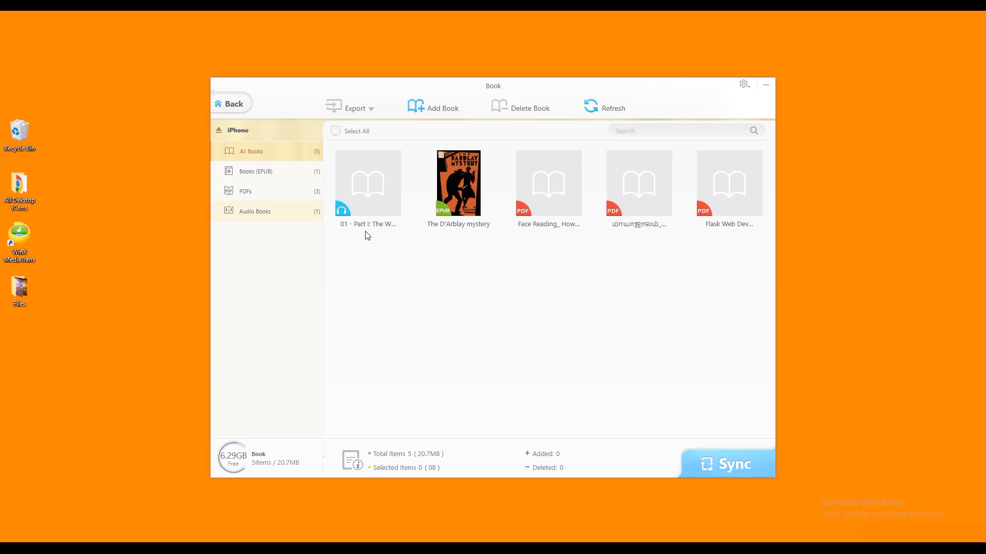
left_click(458, 183)
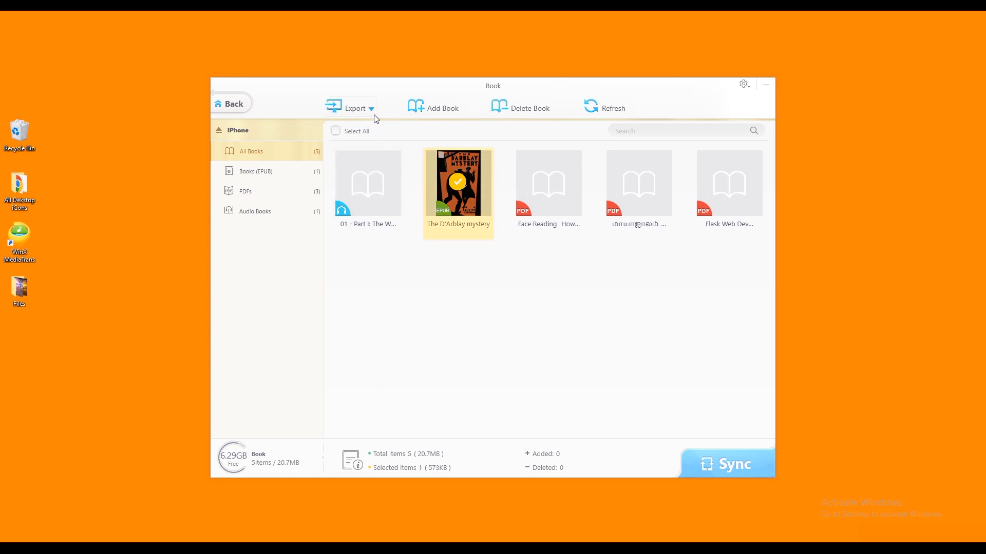
left_click(354, 108)
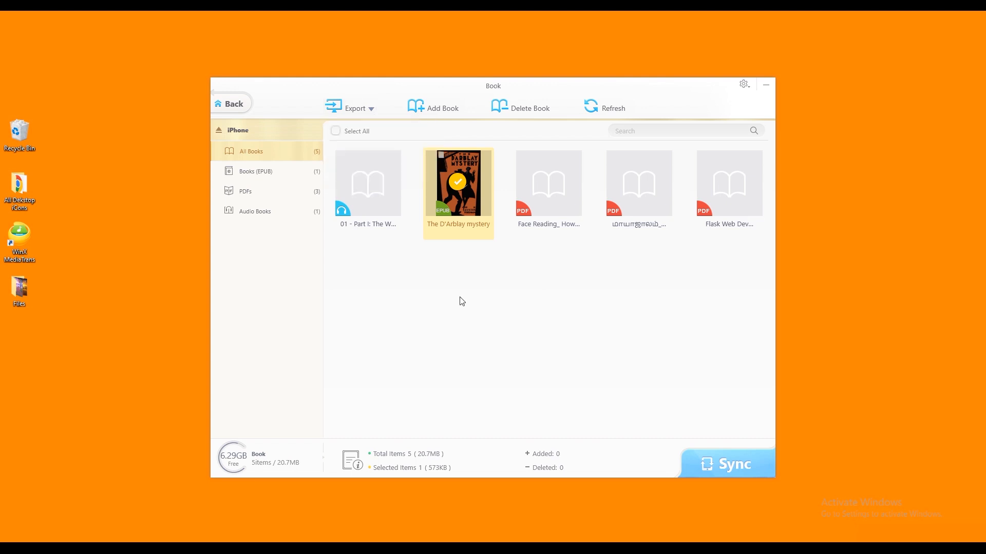
mouse_move(444, 263)
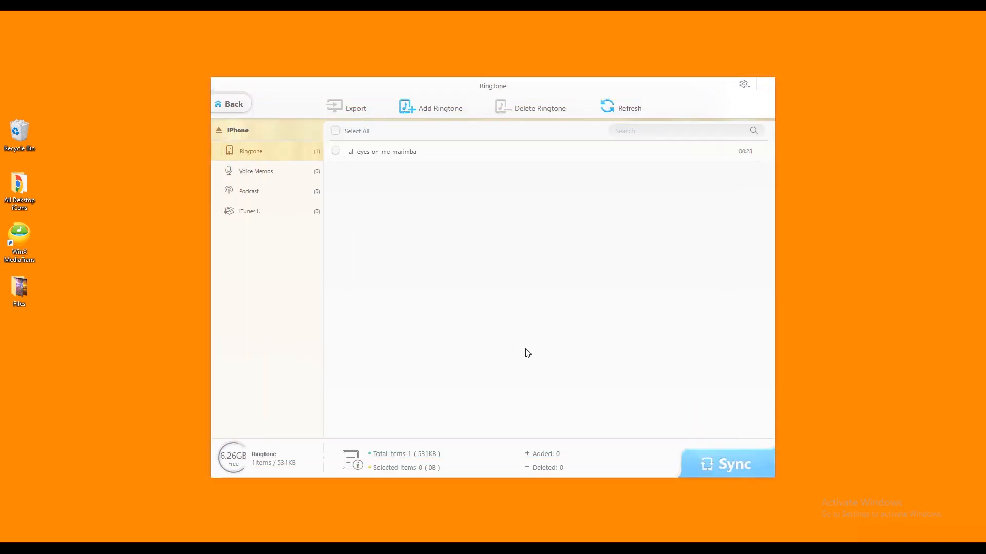
- Queue two songs as new iPhone ringtones, glance at Flash Drive and Remove DRM, and return home
left_click(439, 107)
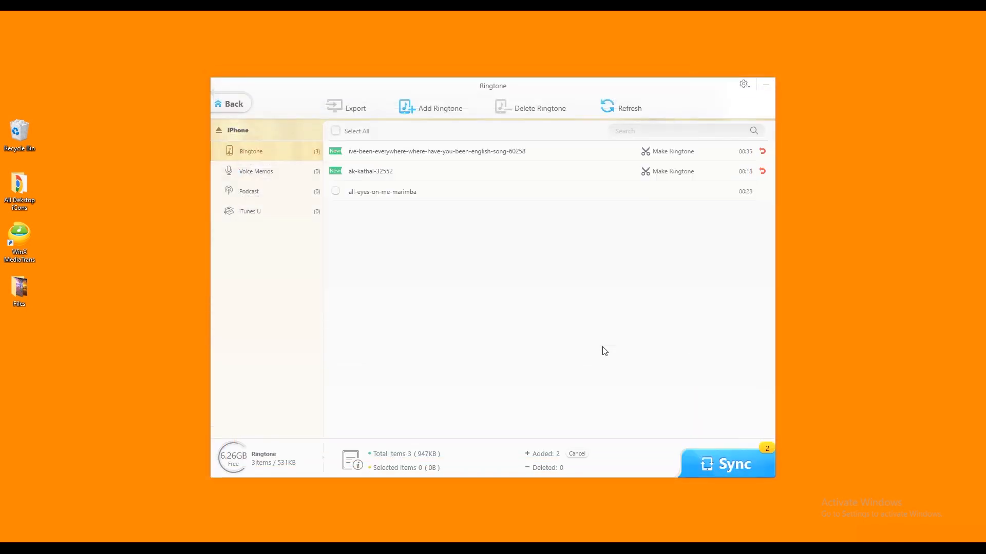
left_click(671, 151)
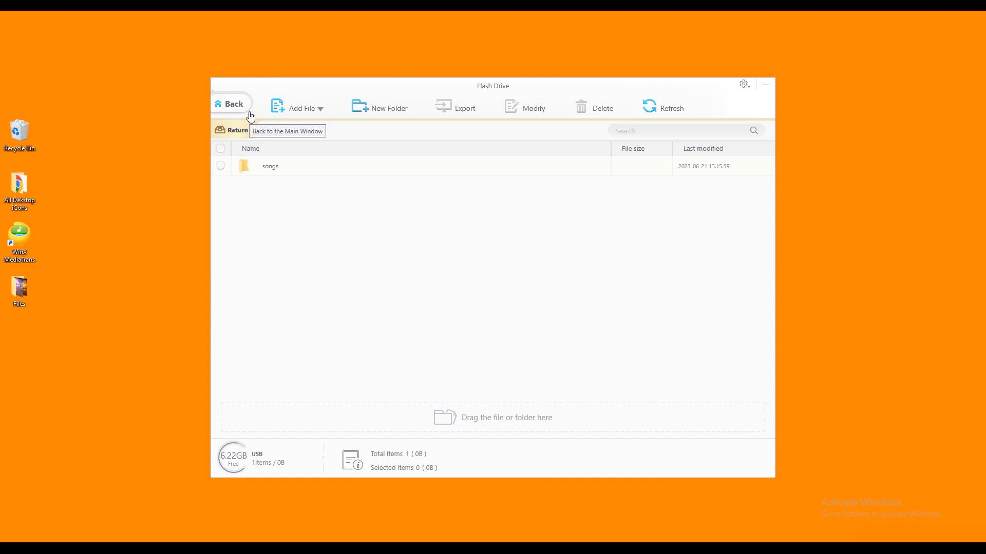
left_click(232, 103)
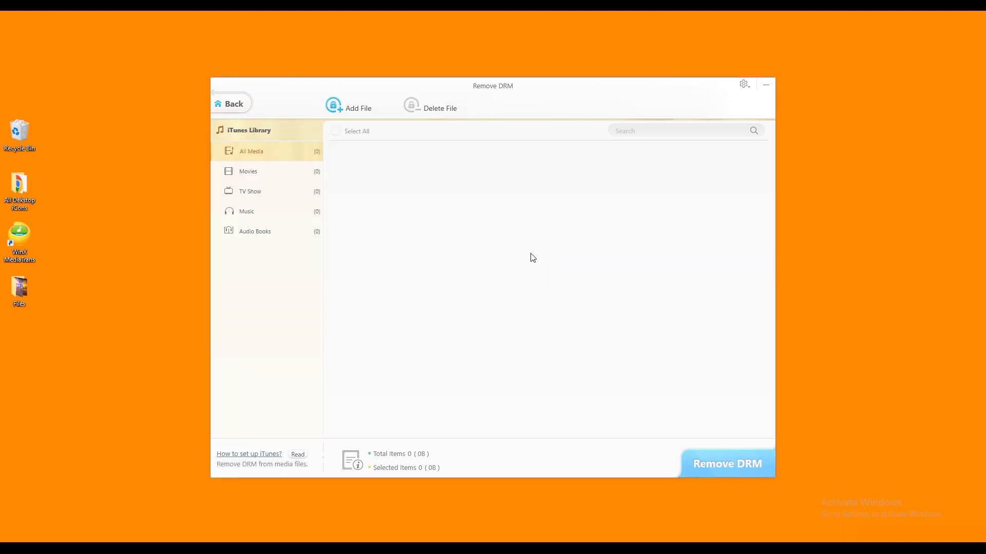
left_click(231, 102)
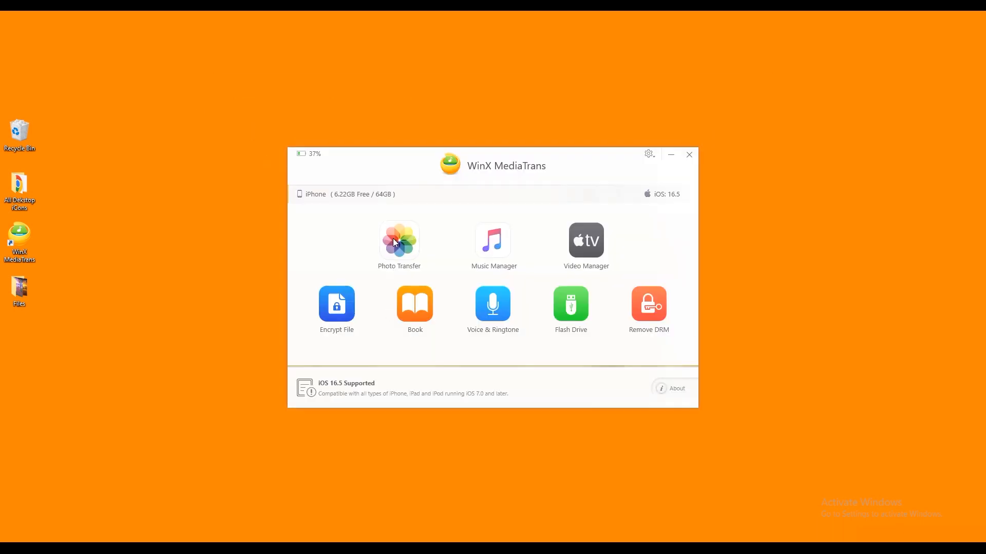
- In Photo Transfer, select a few individual June camera-roll thumbnails
left_click(398, 240)
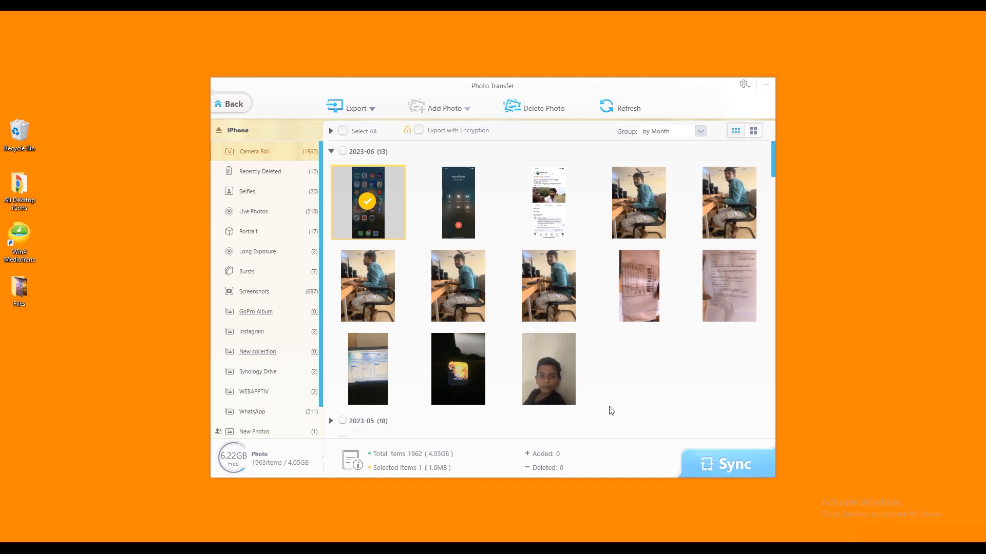
mouse_move(545, 447)
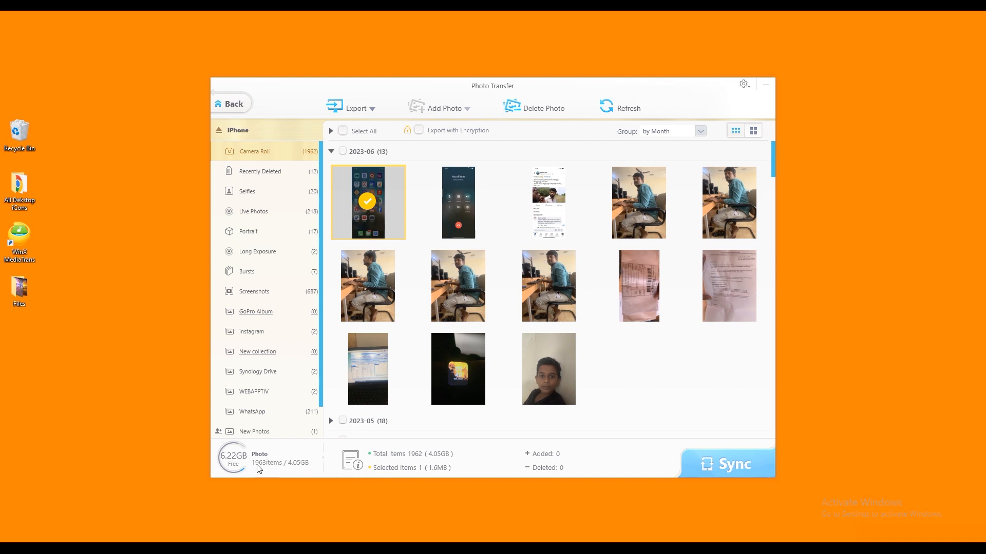
mouse_move(386, 477)
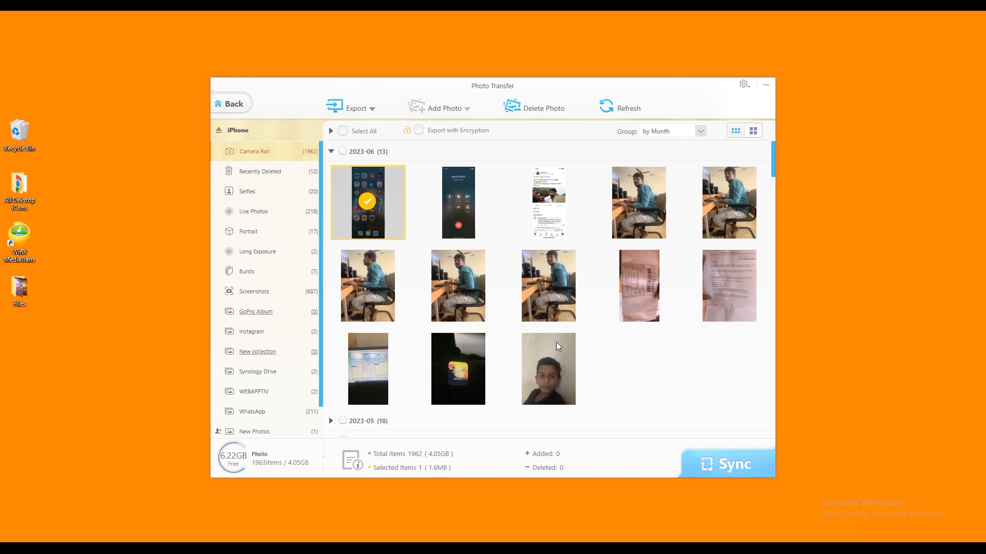
left_click(547, 202)
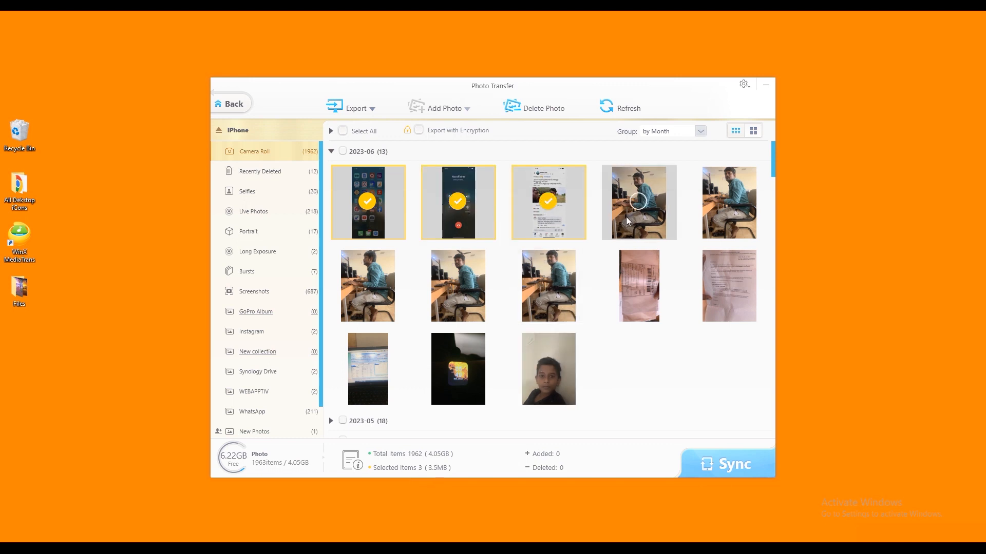
left_click(638, 202)
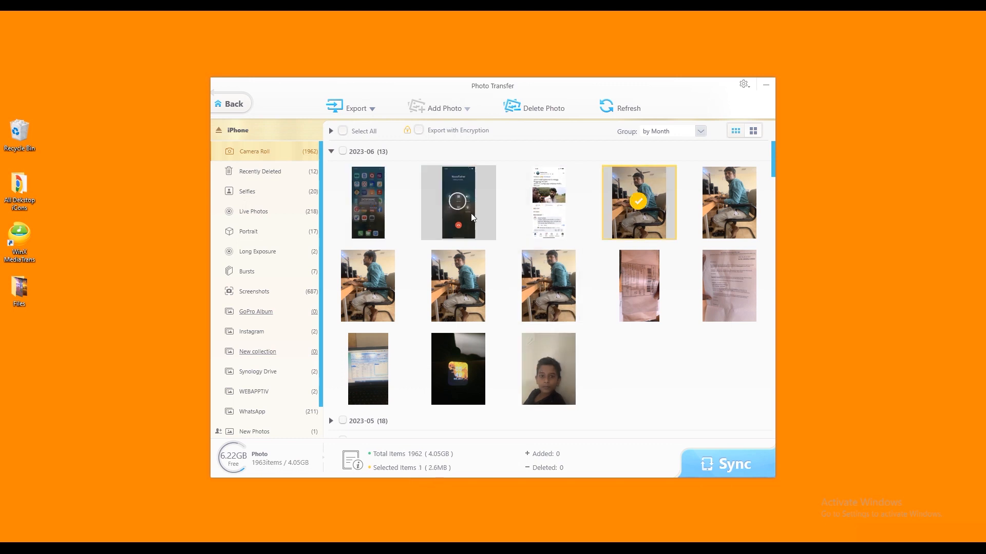
left_click(547, 202)
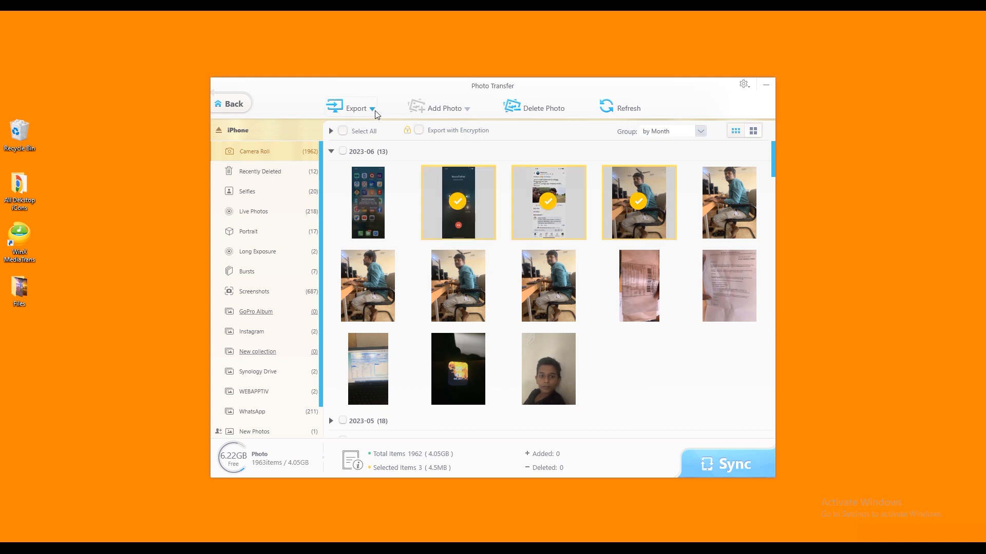
- Select all 1962 Camera Roll photos and export them to the PC's MediaTrans Pictures folder
left_click(343, 130)
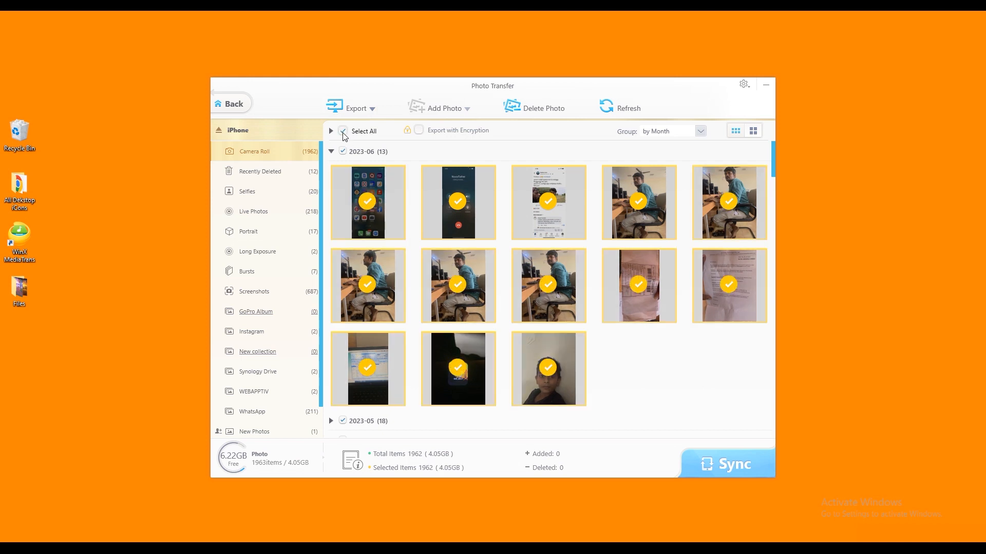
left_click(343, 130)
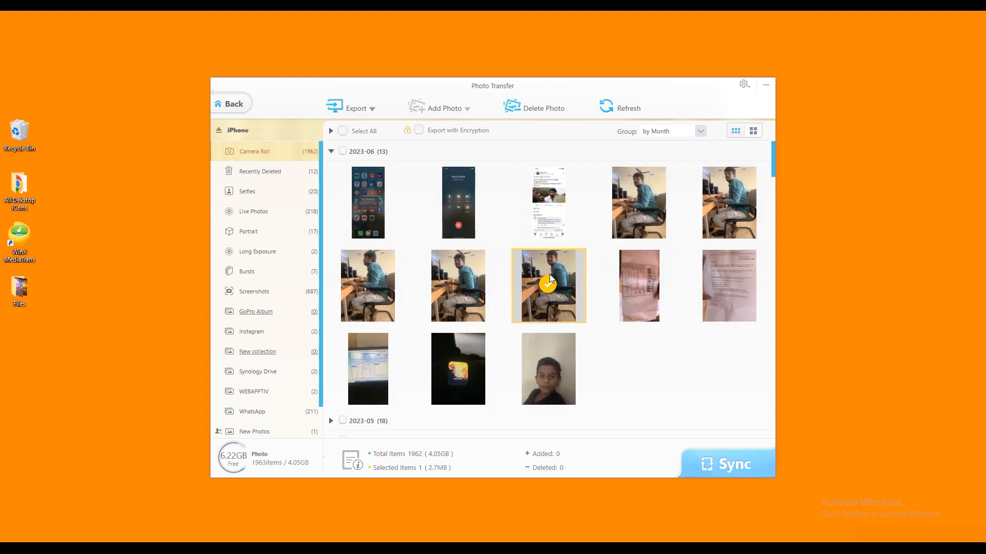
left_click(342, 130)
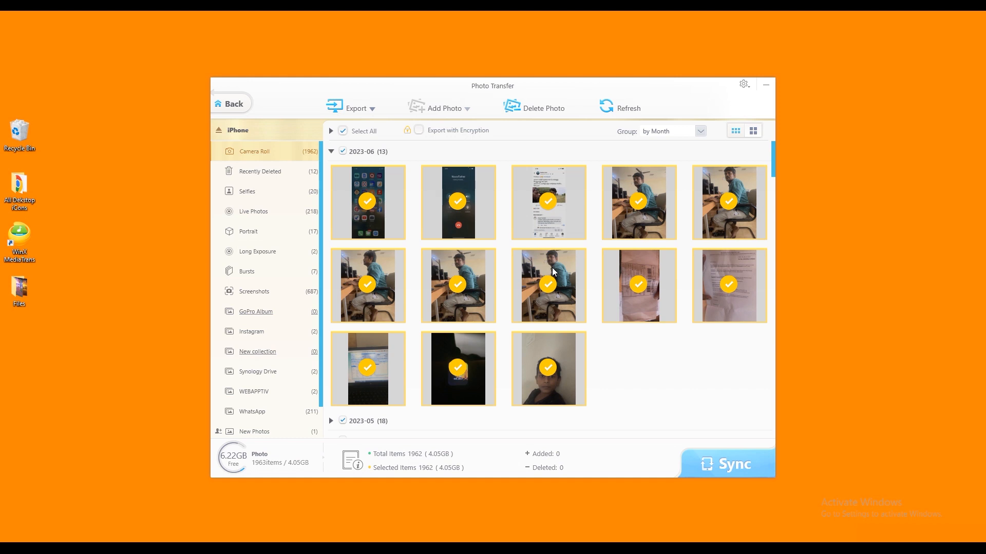
mouse_move(553, 270)
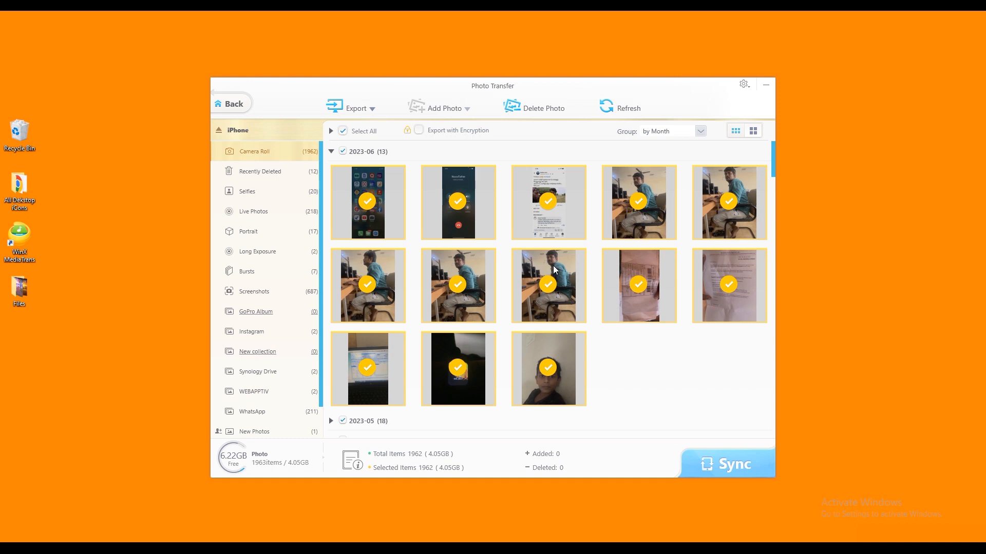
left_click(349, 108)
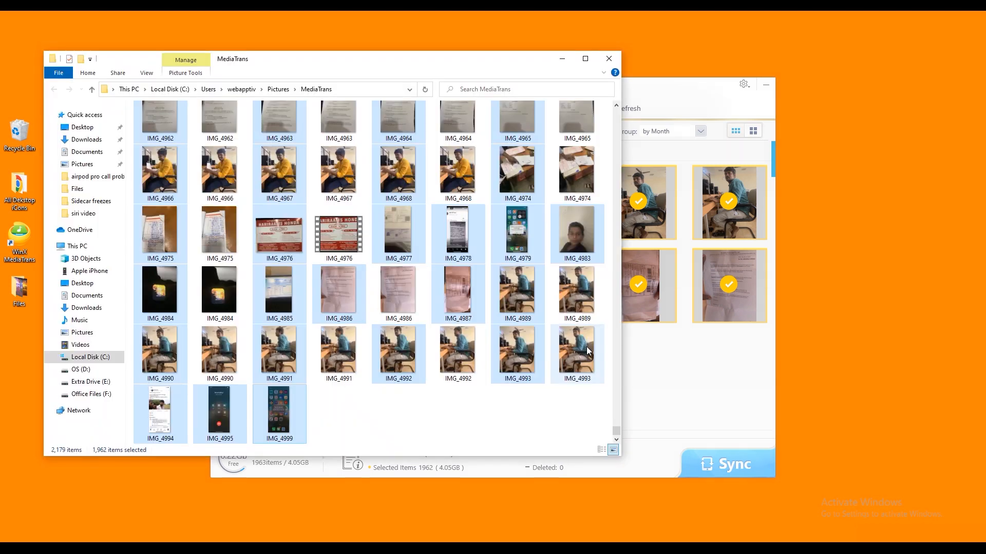
- Reveal the Photo export path in Settings and open the MediaTrans Pictures folder
left_click(743, 83)
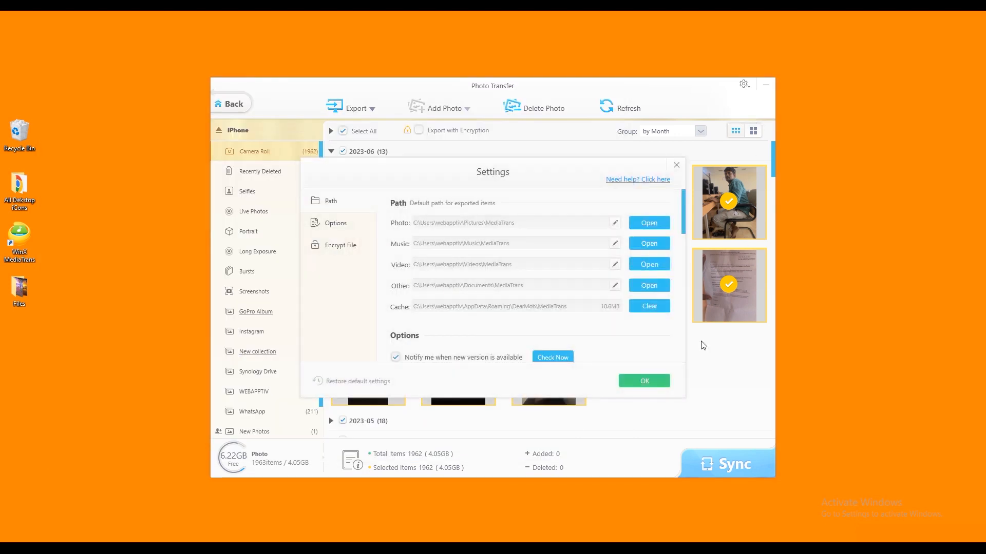
mouse_move(597, 365)
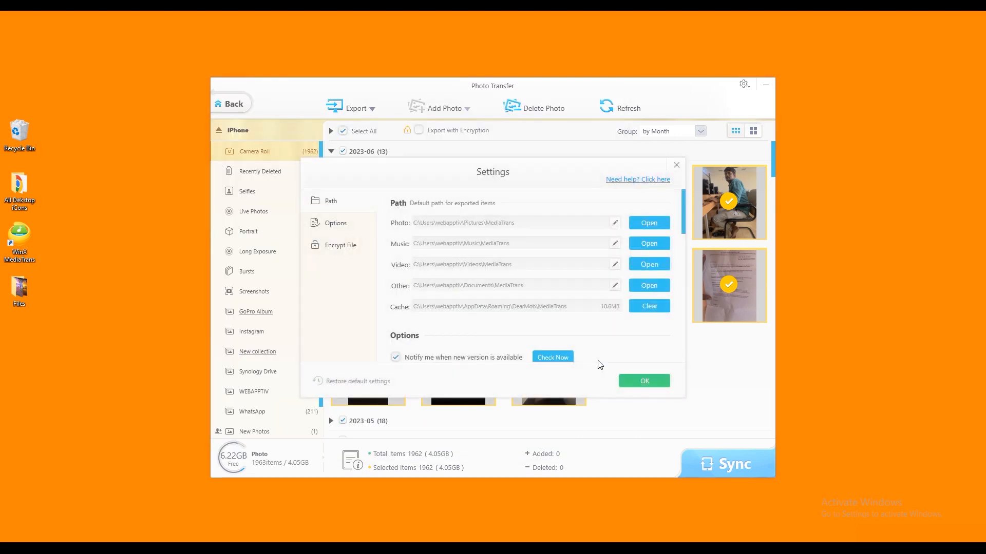
left_click(643, 380)
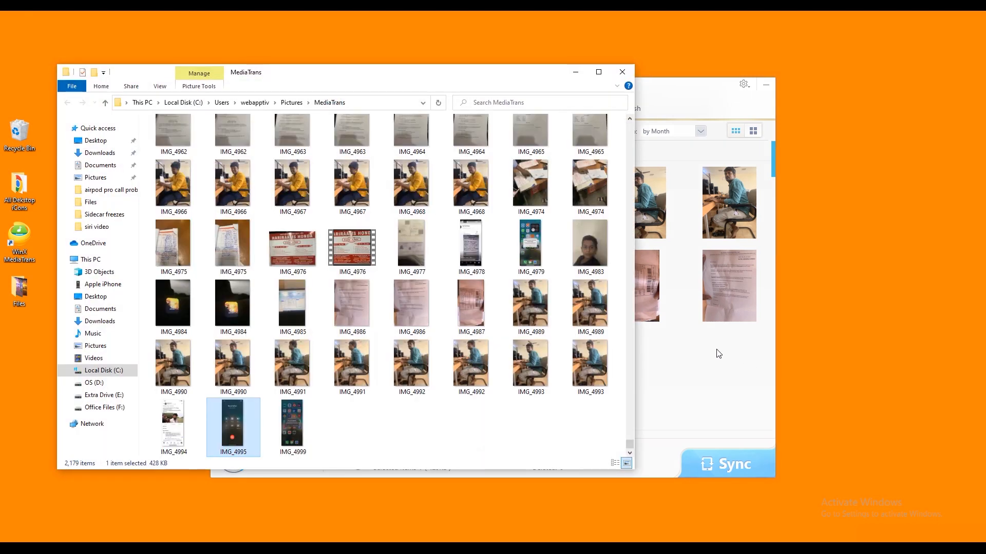
mouse_move(670, 351)
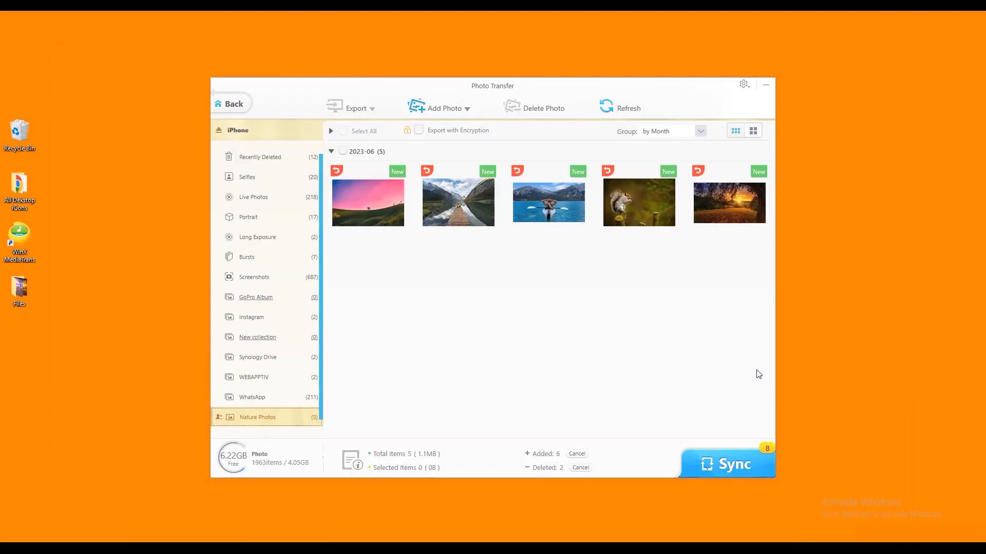
- Queue the five nature photos in the Nature Photos album for sync to the iPhone
left_click(727, 464)
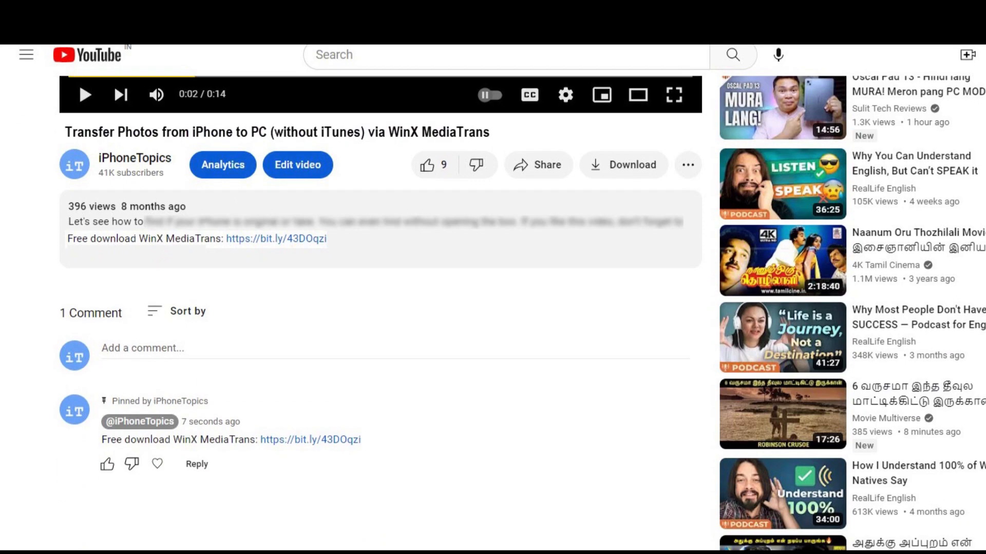
- Scroll the video description and comments to show the MediaTrans free-download link
scroll("down", 3)
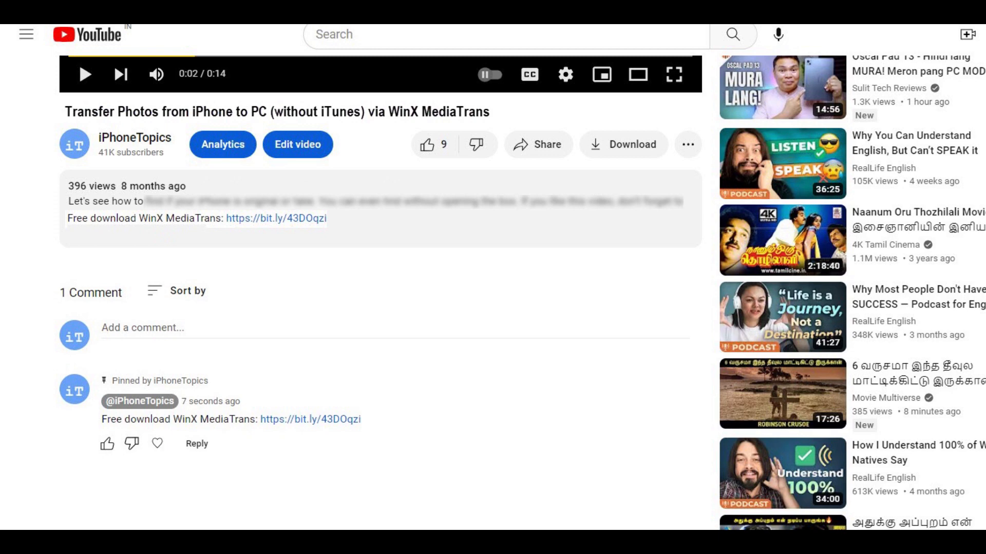